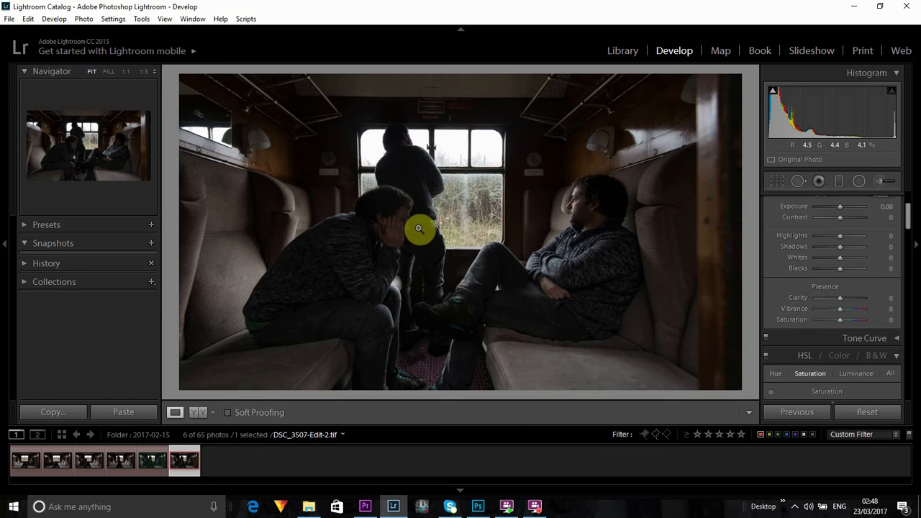
pyautogui.moveTo(515, 229)
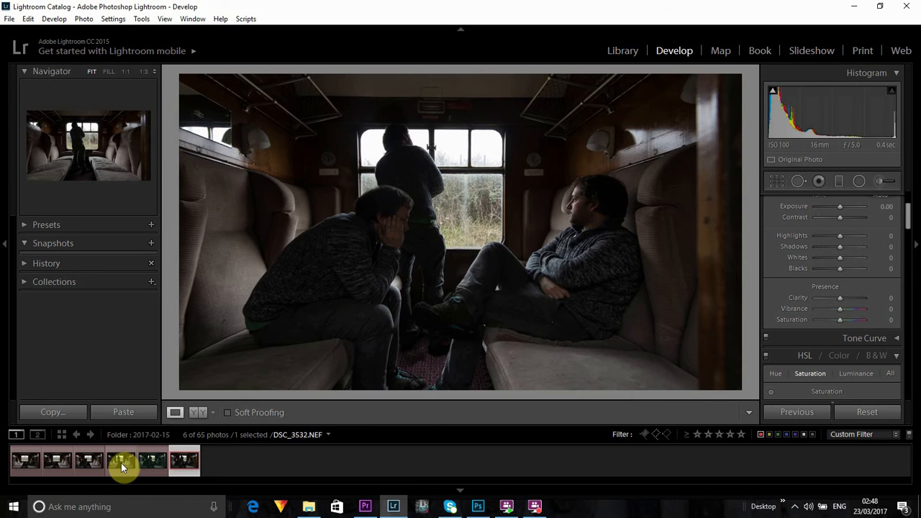
# Open DSC_3530.NEF, the man seated alone on the left, in Develop.
pyautogui.click(88, 471)
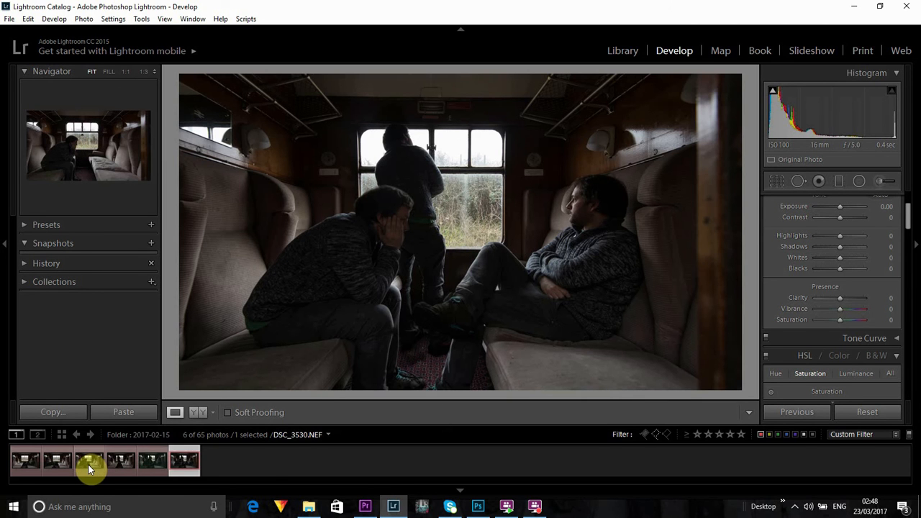
pyautogui.moveTo(90, 468)
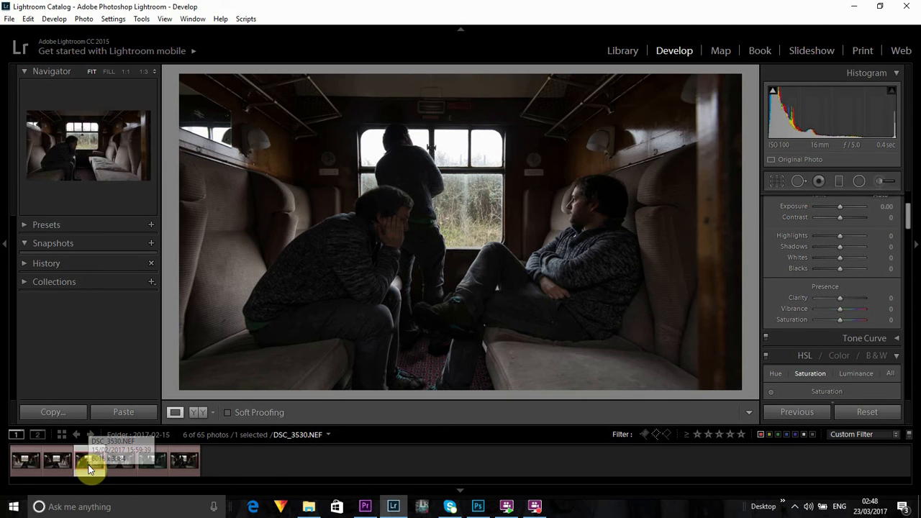
# Select DSC_3530.NEF and DSC_3507.NEF together and bring up the Edit In options.
pyautogui.click(25, 475)
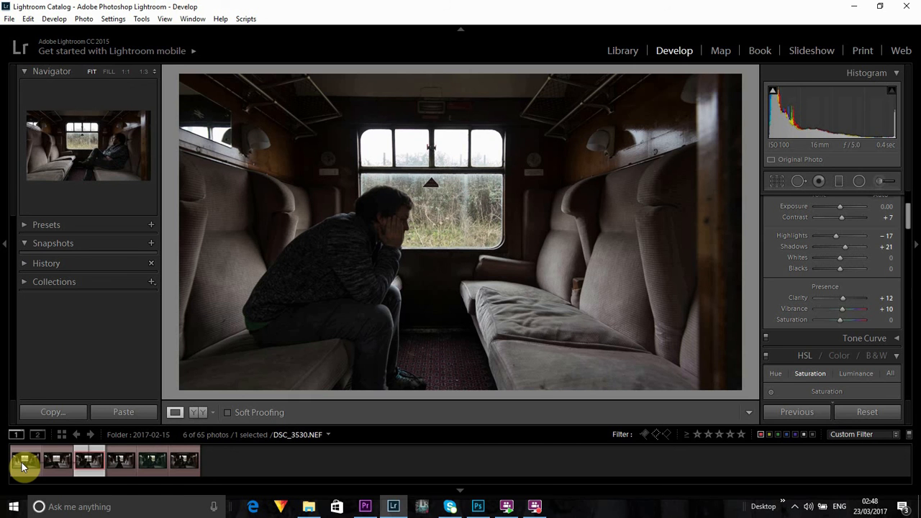
pyautogui.click(23, 463)
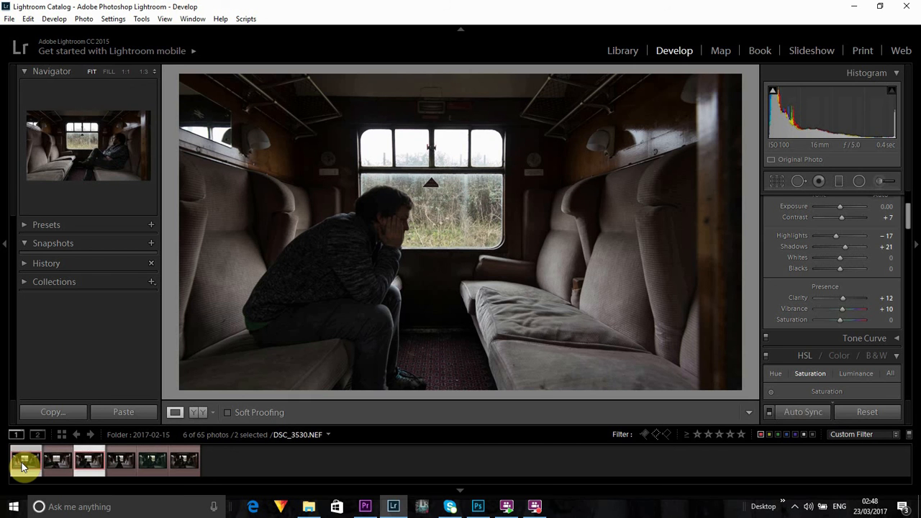
pyautogui.click(25, 468)
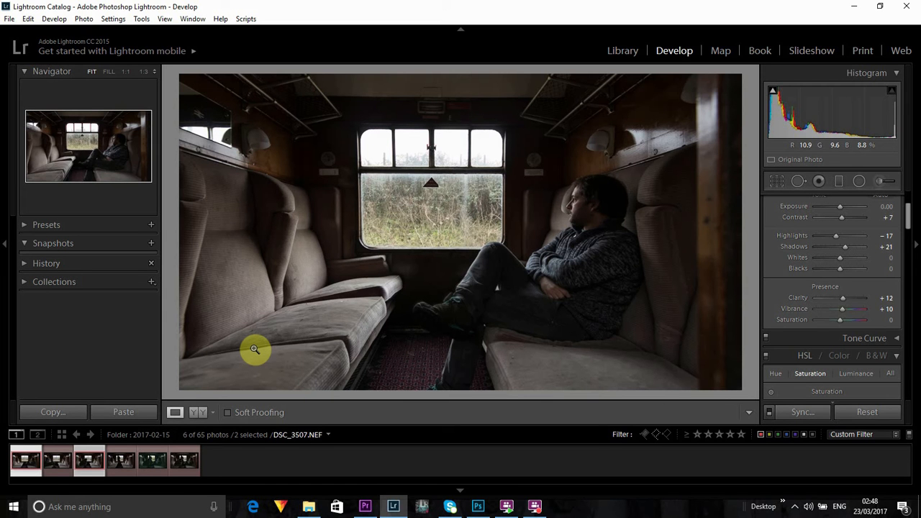
pyautogui.click(90, 470)
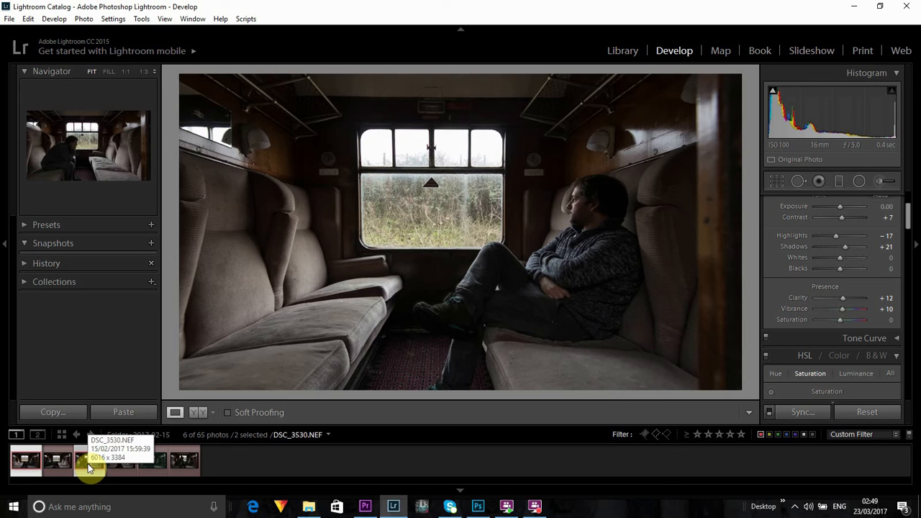
pyautogui.rightClick(89, 468)
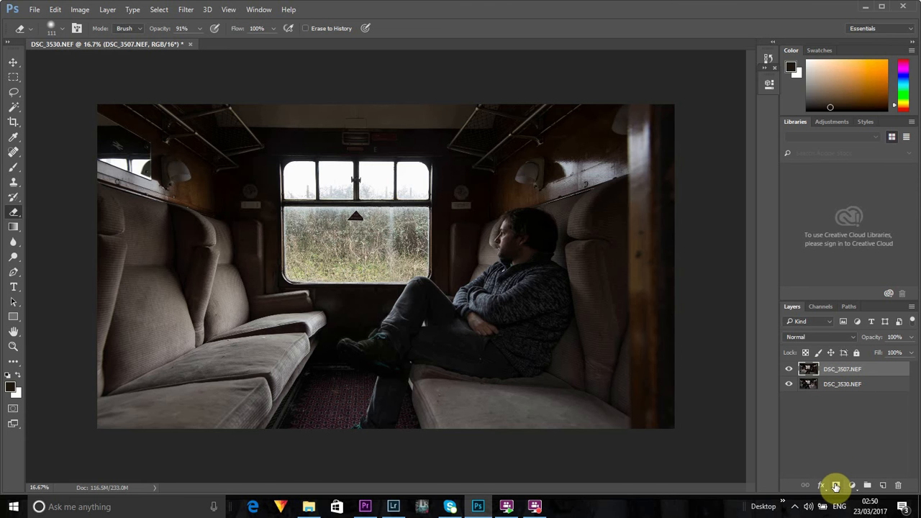
# Add a layer mask to the top DSC_3507.NEF layer.
pyautogui.click(835, 486)
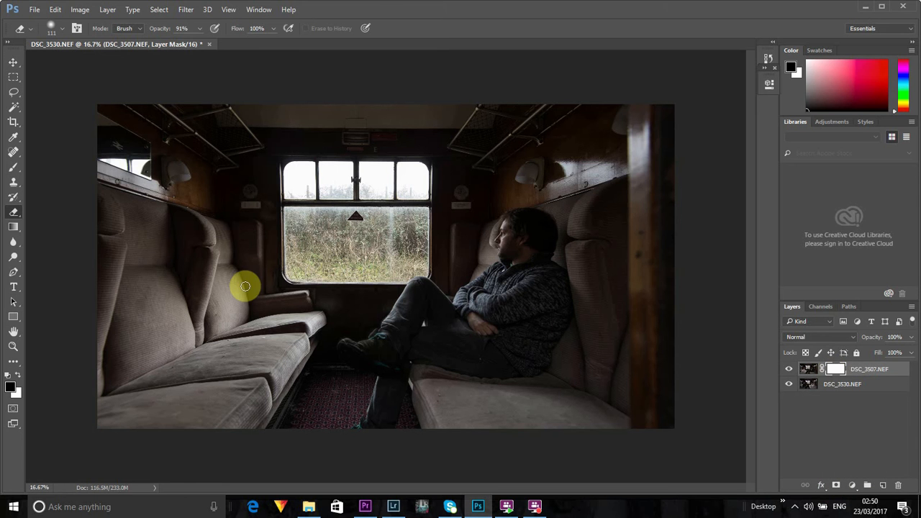
pyautogui.moveTo(16, 234)
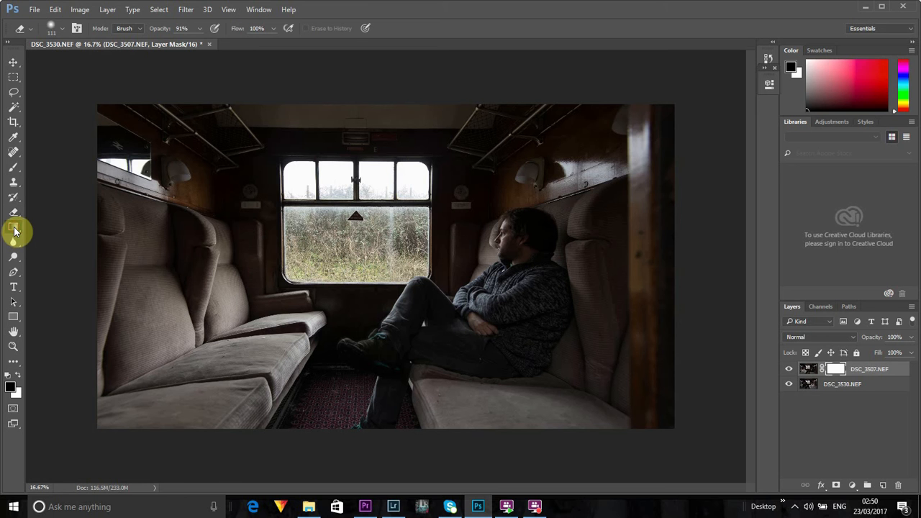
# Fill the mask with a gradient to hide the top layer's left side, then enlarge the brush.
pyautogui.click(11, 231)
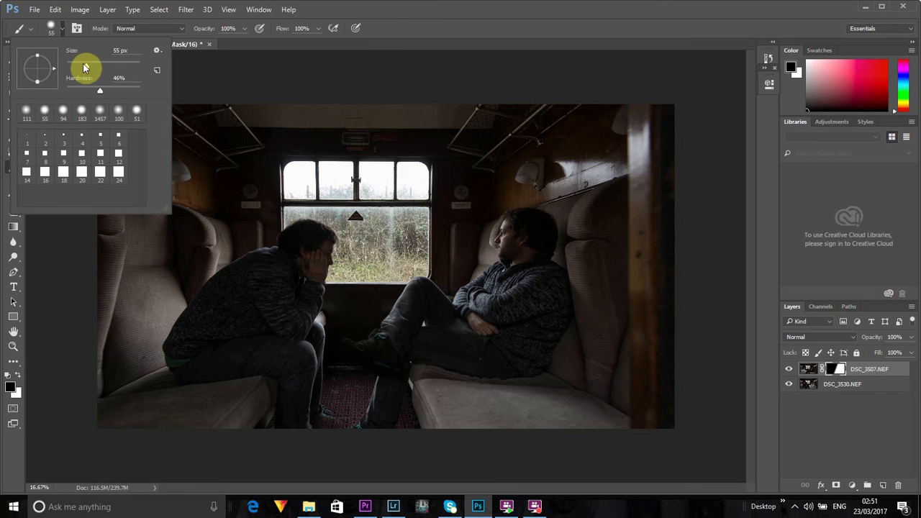
pyautogui.moveTo(84, 68); pyautogui.dragTo(103, 68)
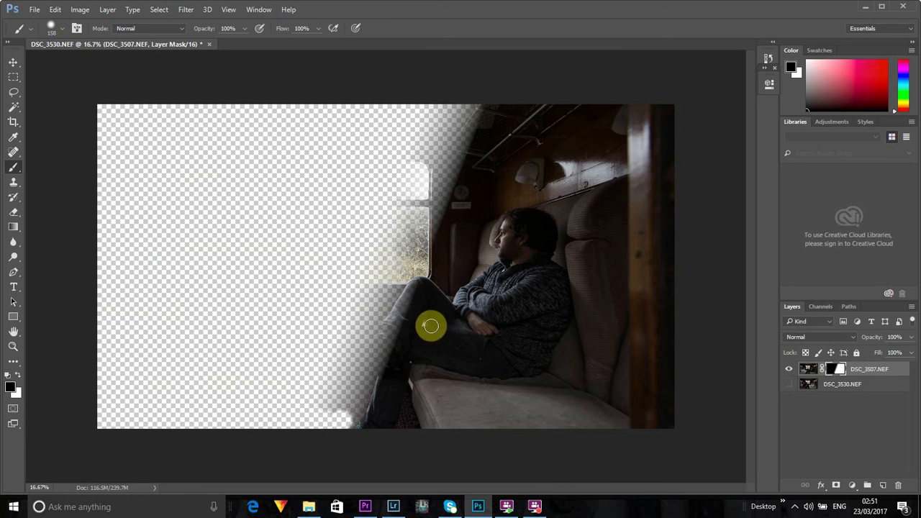
# Paint the mask along the window edge and around the man's knees and lower legs.
pyautogui.moveTo(431, 325); pyautogui.dragTo(421, 276)
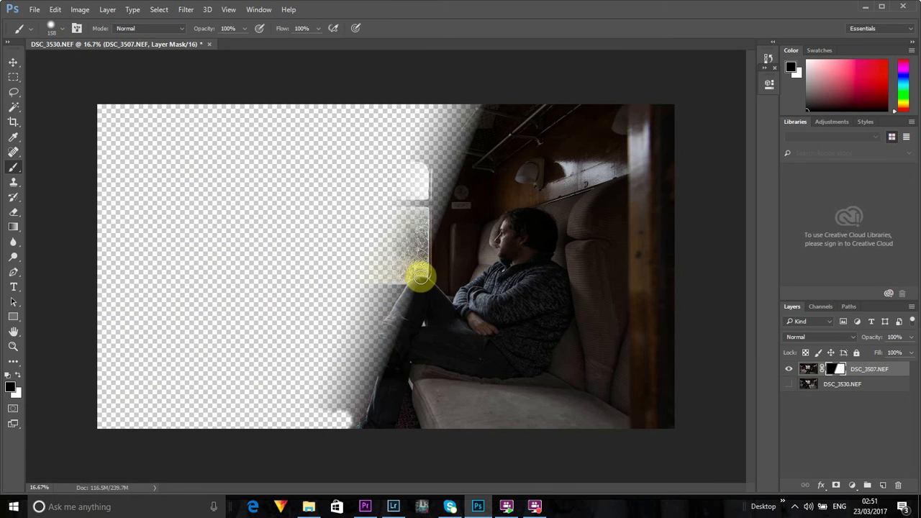
pyautogui.moveTo(421, 277); pyautogui.dragTo(385, 362)
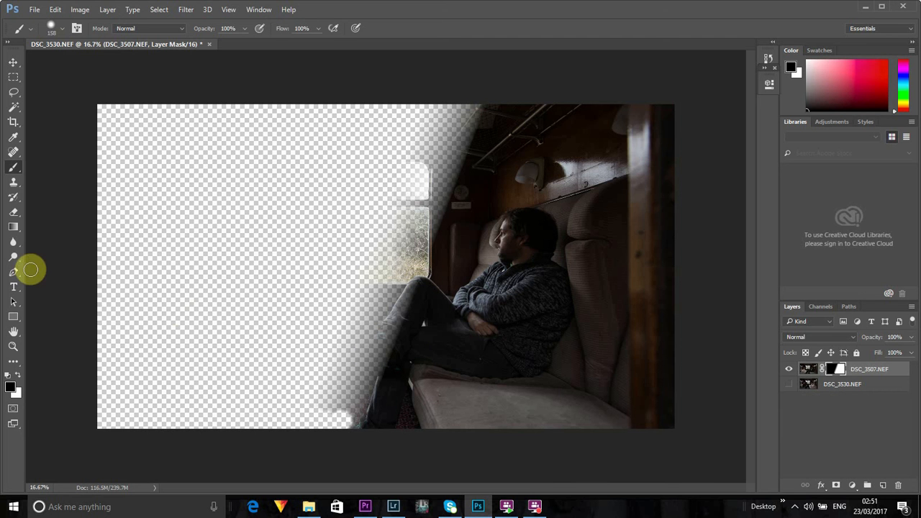
pyautogui.moveTo(12, 209)
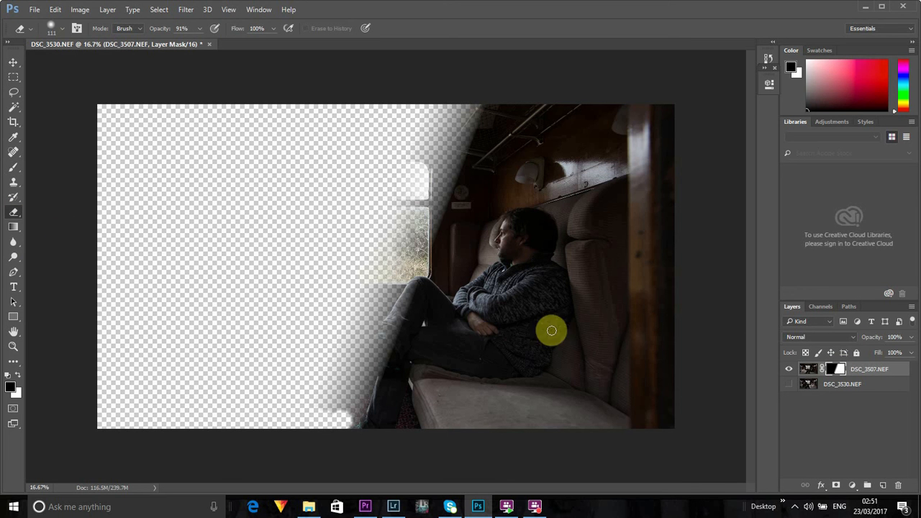
pyautogui.moveTo(552, 331); pyautogui.dragTo(420, 280)
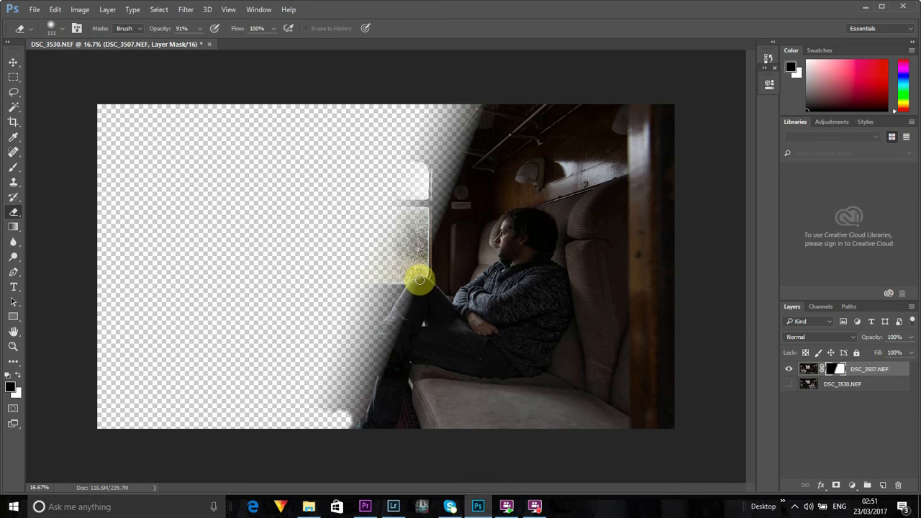
pyautogui.moveTo(421, 281); pyautogui.dragTo(401, 316)
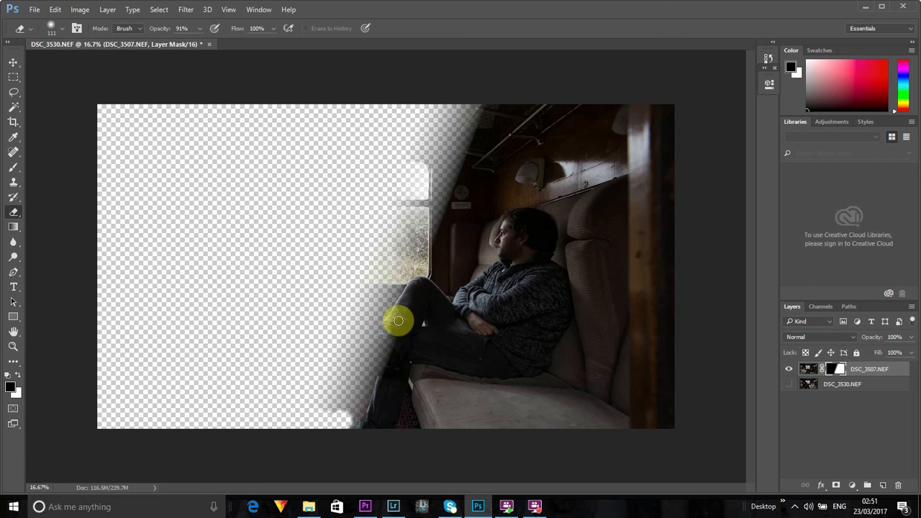
pyautogui.moveTo(398, 321); pyautogui.dragTo(439, 287)
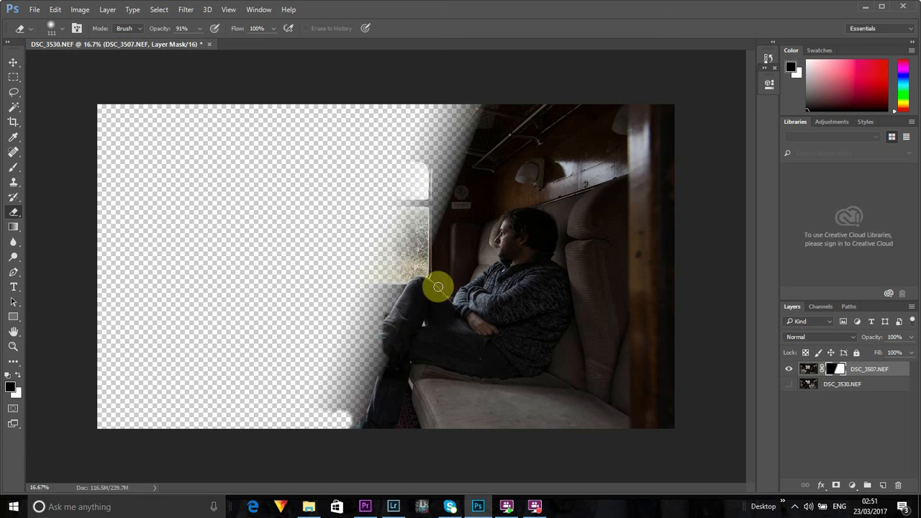
pyautogui.moveTo(439, 287); pyautogui.dragTo(407, 283)
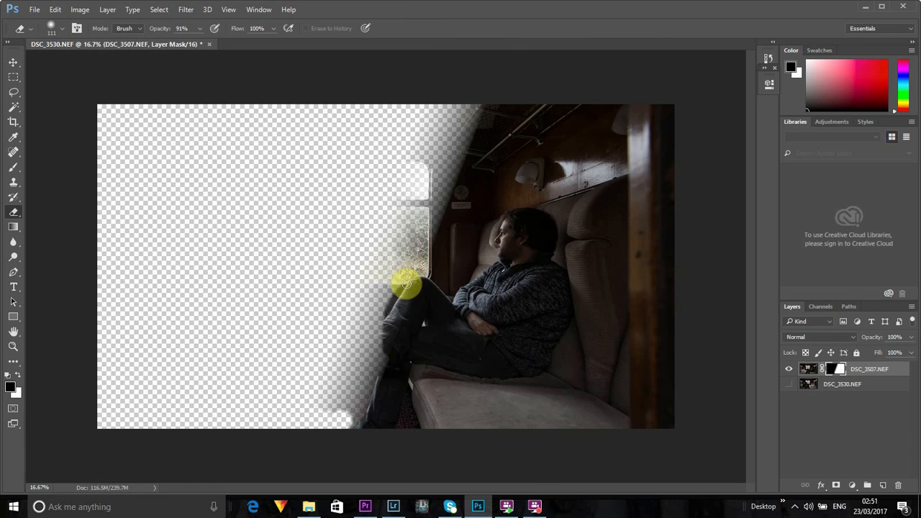
pyautogui.moveTo(406, 283); pyautogui.dragTo(379, 354)
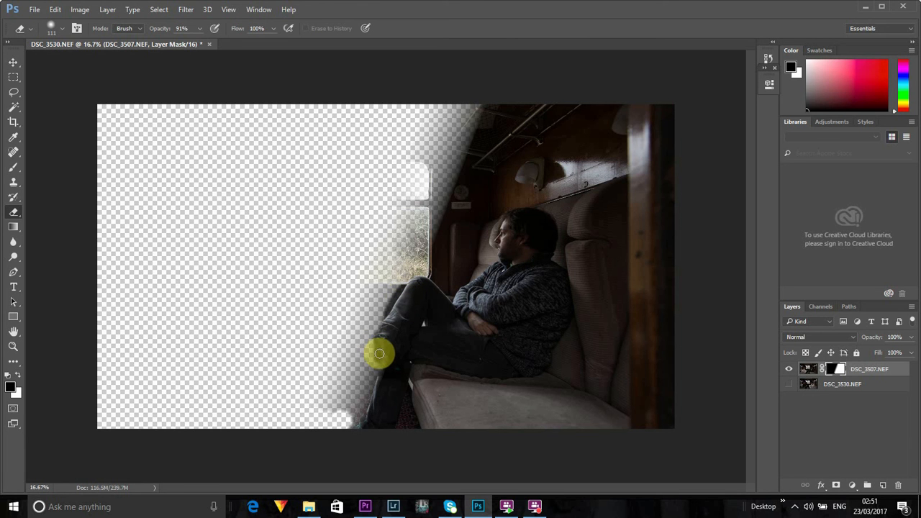
pyautogui.moveTo(379, 354); pyautogui.dragTo(376, 341)
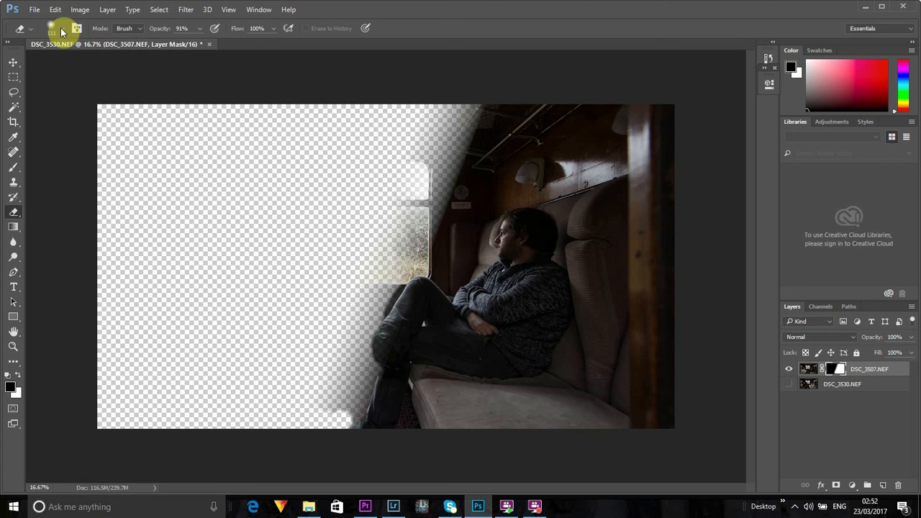
# Enlarge the mask brush to 146 px, refine around the legs, and set hardness to 41%.
pyautogui.click(52, 32)
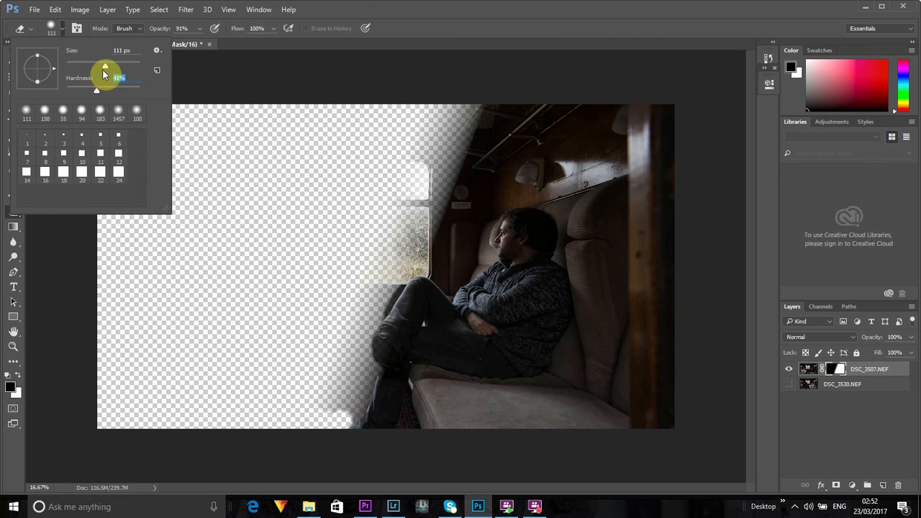
pyautogui.moveTo(95, 65); pyautogui.dragTo(111, 65)
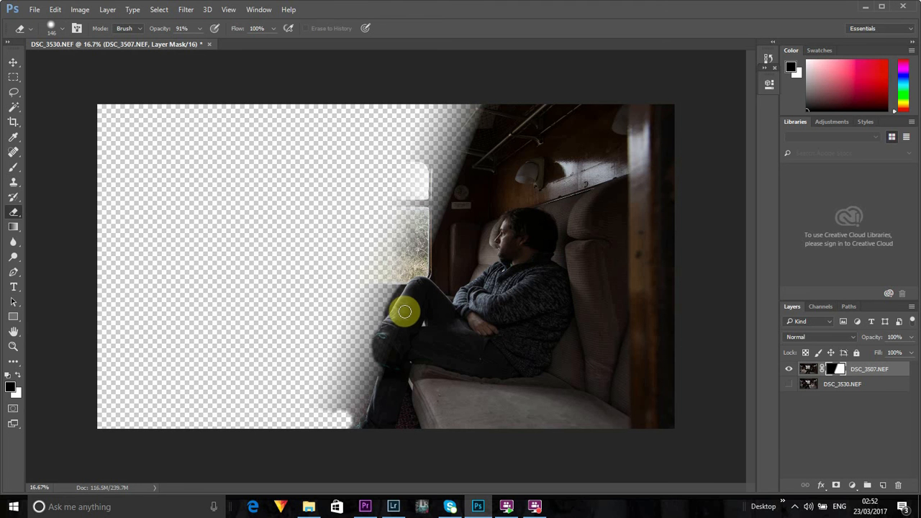
pyautogui.moveTo(405, 310); pyautogui.dragTo(380, 369)
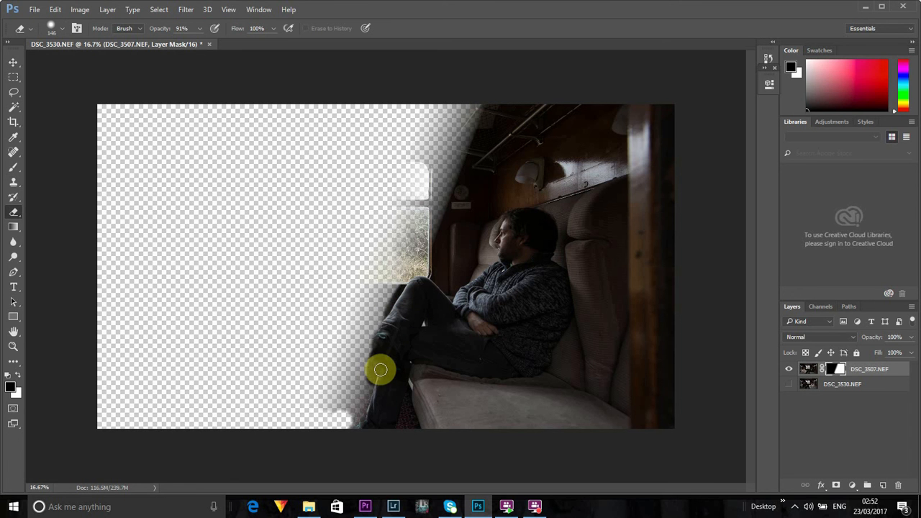
pyautogui.moveTo(380, 369); pyautogui.dragTo(369, 341)
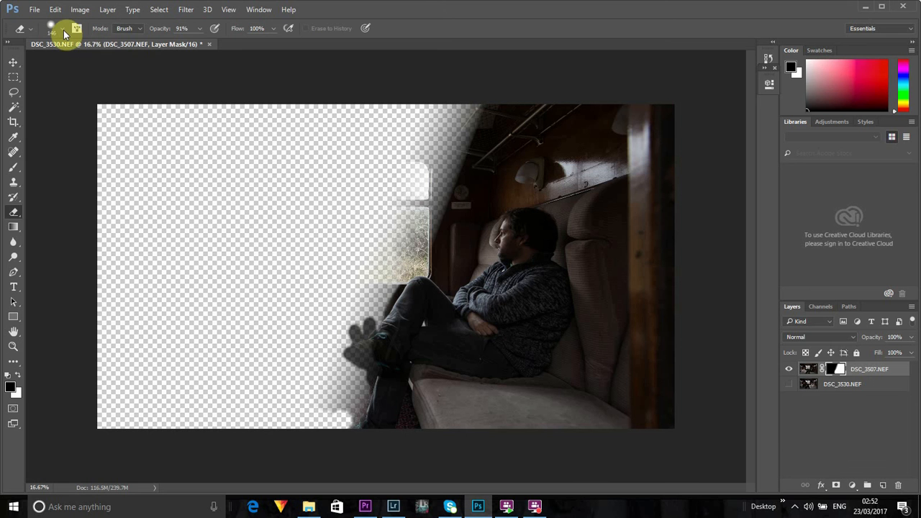
pyautogui.click(65, 35)
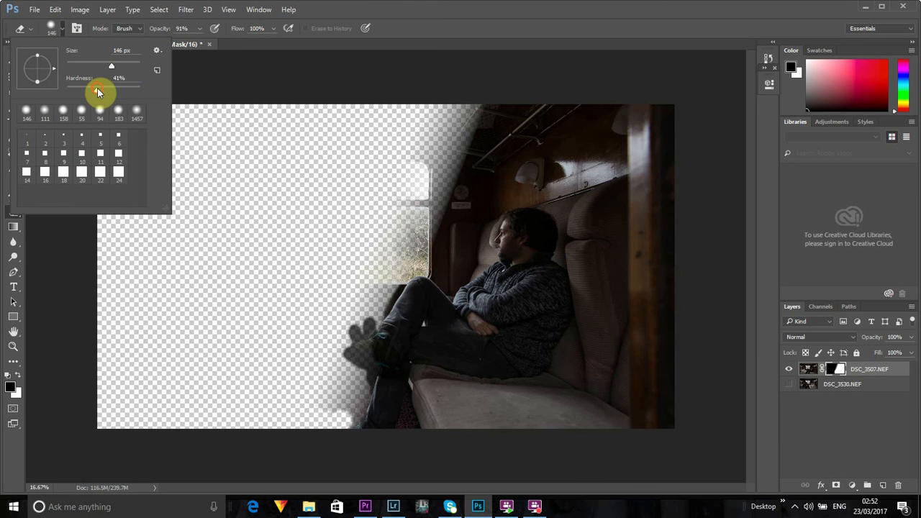
pyautogui.moveTo(98, 92); pyautogui.dragTo(139, 92)
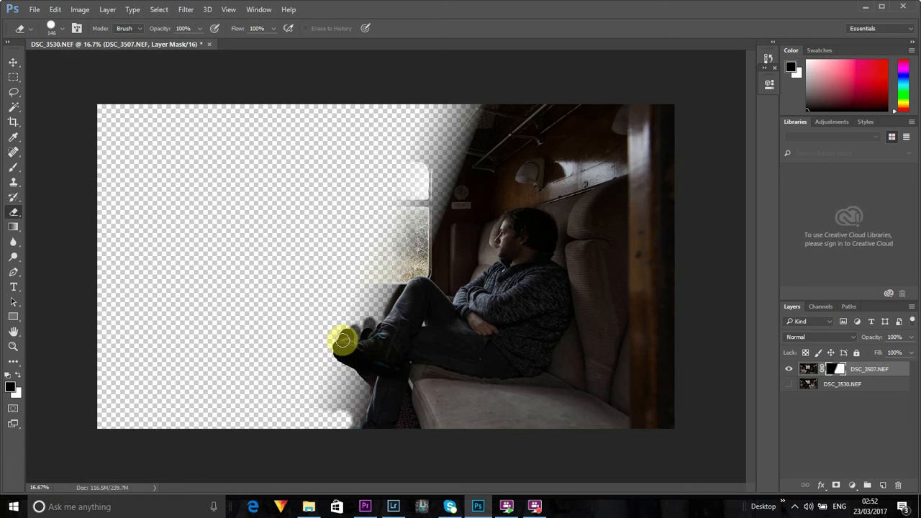
# Paint the mask at 100% opacity to restore the boots and knee near the seats.
pyautogui.moveTo(342, 341); pyautogui.dragTo(410, 283)
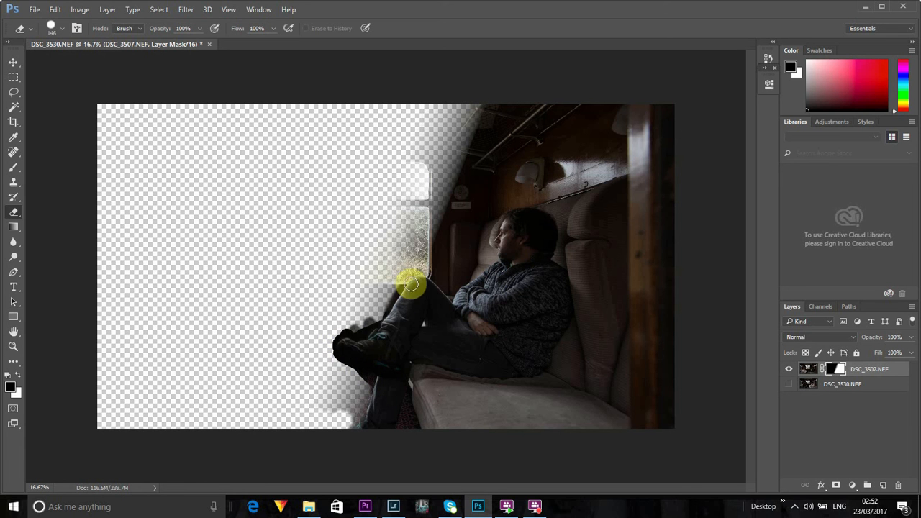
pyautogui.moveTo(414, 284); pyautogui.dragTo(389, 363)
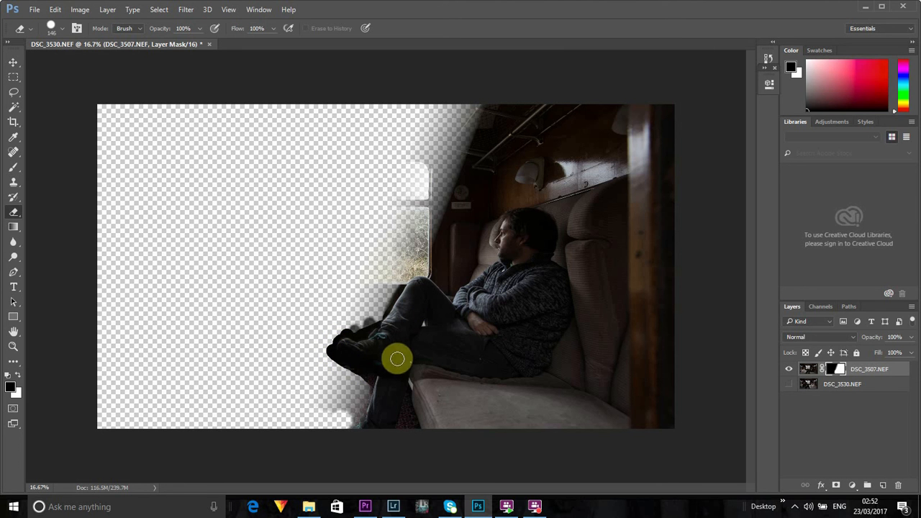
pyautogui.moveTo(398, 359); pyautogui.dragTo(368, 414)
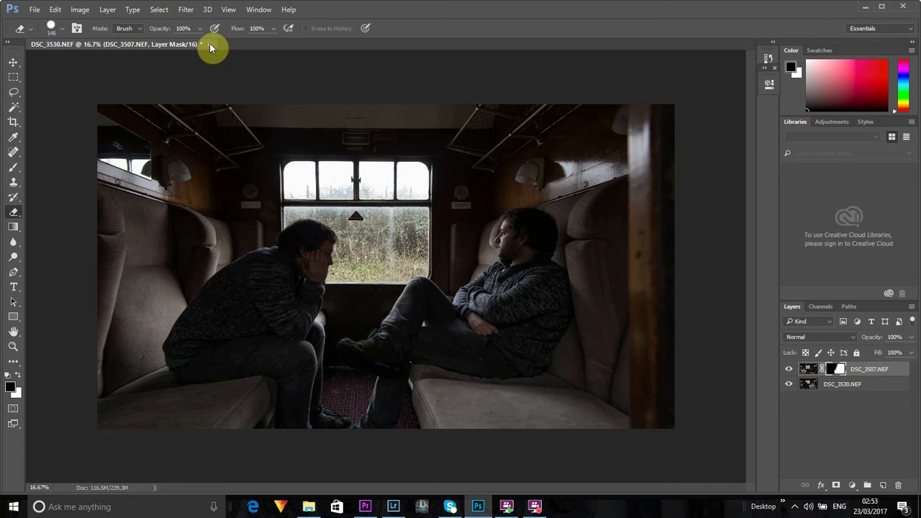
# Close the composite, keep the changes, and save it as DSC_3507-Edit-3.tif.
pyautogui.click(210, 44)
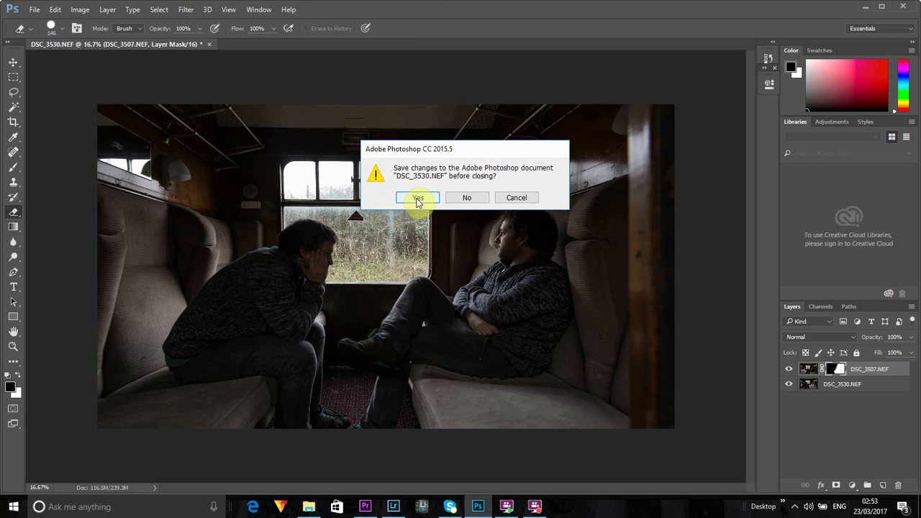
pyautogui.click(417, 197)
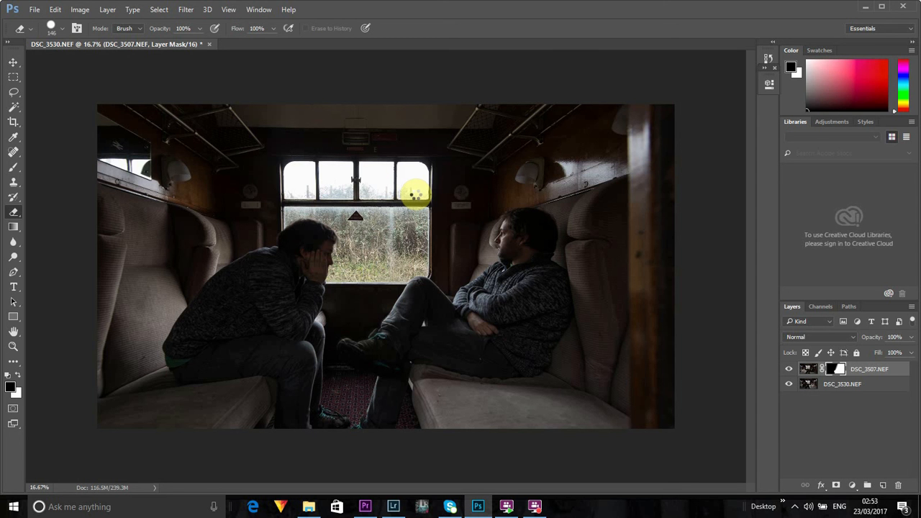
pyautogui.press('Ctrl+S')
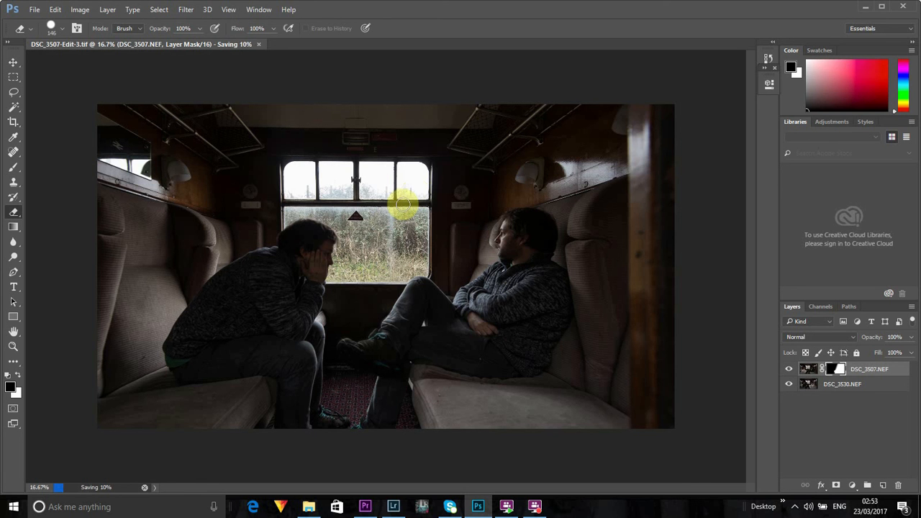
pyautogui.moveTo(354, 164)
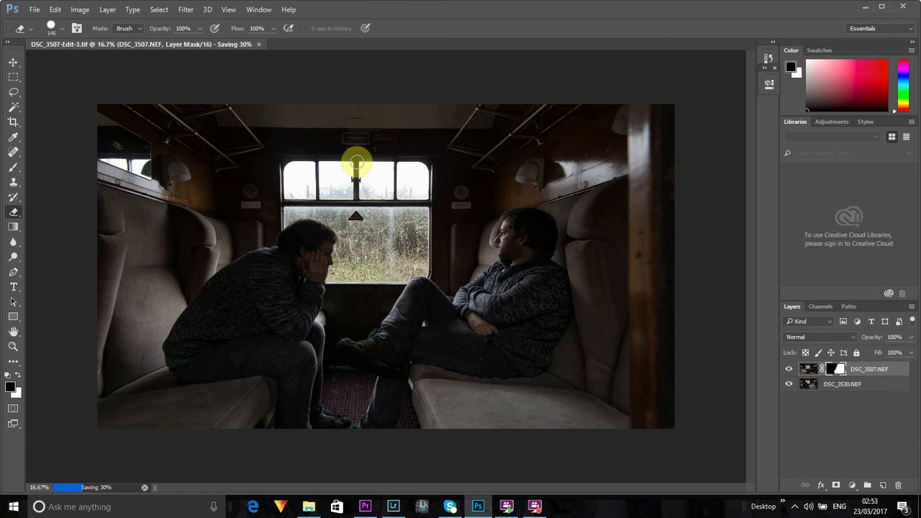